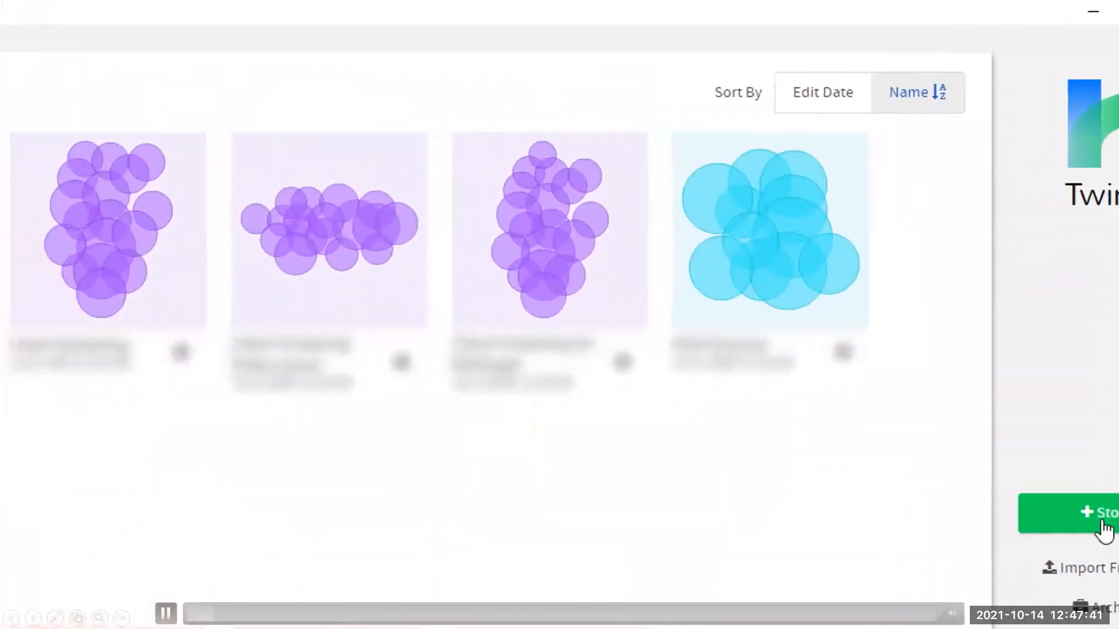
Add a new story to the library named 'Demo Scenario'
click(1099, 512)
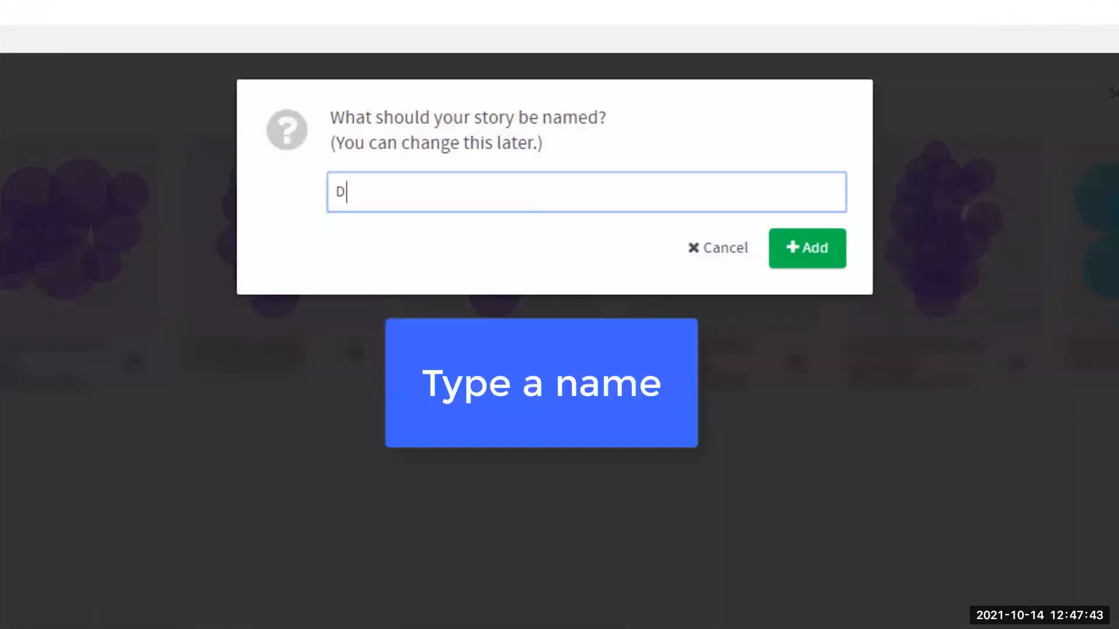
text(Demo Scenario)
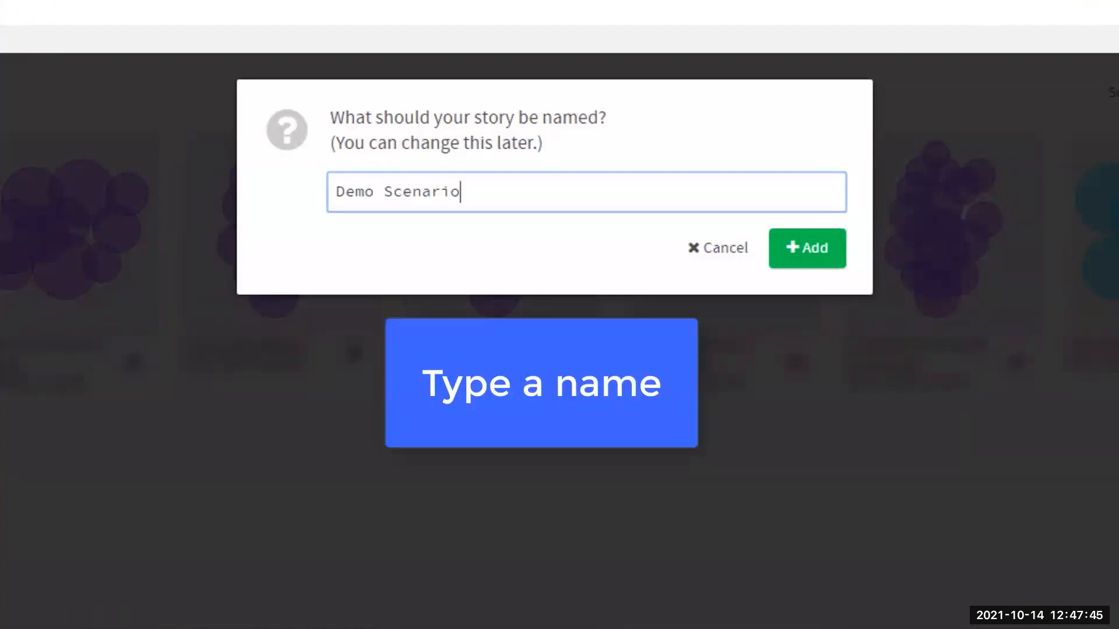
click(807, 247)
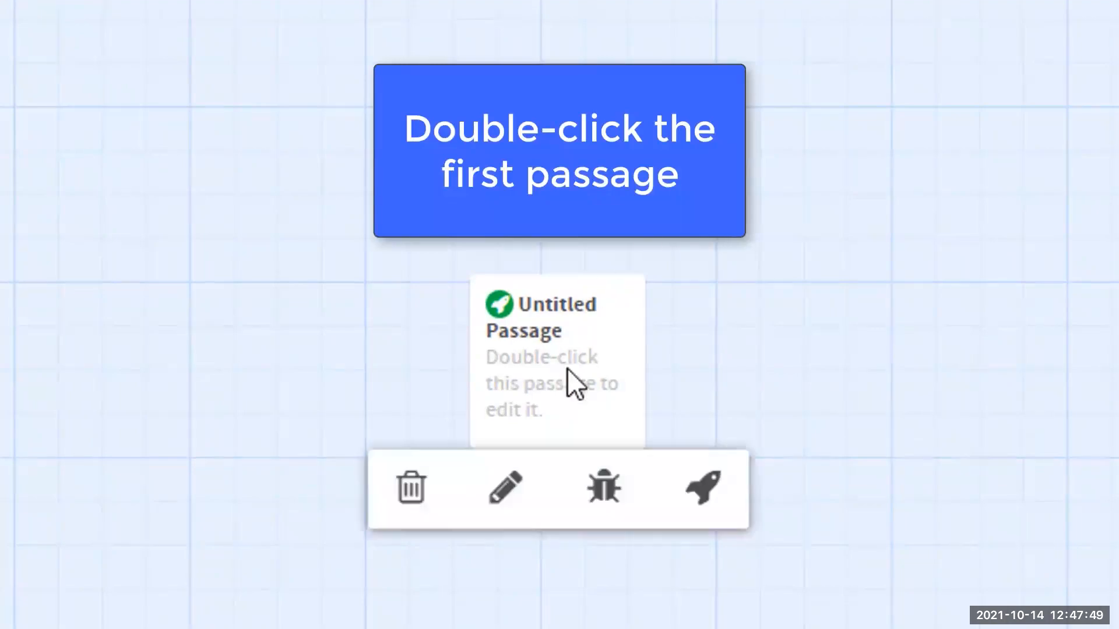
Retitle the starting passage 'Intro' with the manager-training prompt and links to Good choice a, OK choice b, Bad choice c
double_click(556, 357)
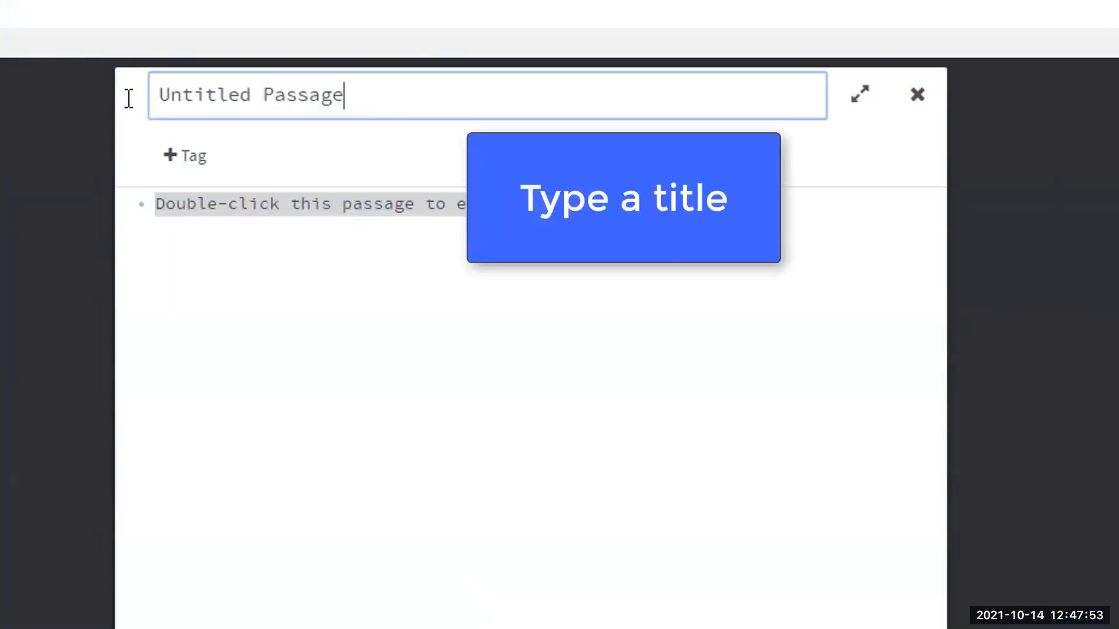
text(Int)
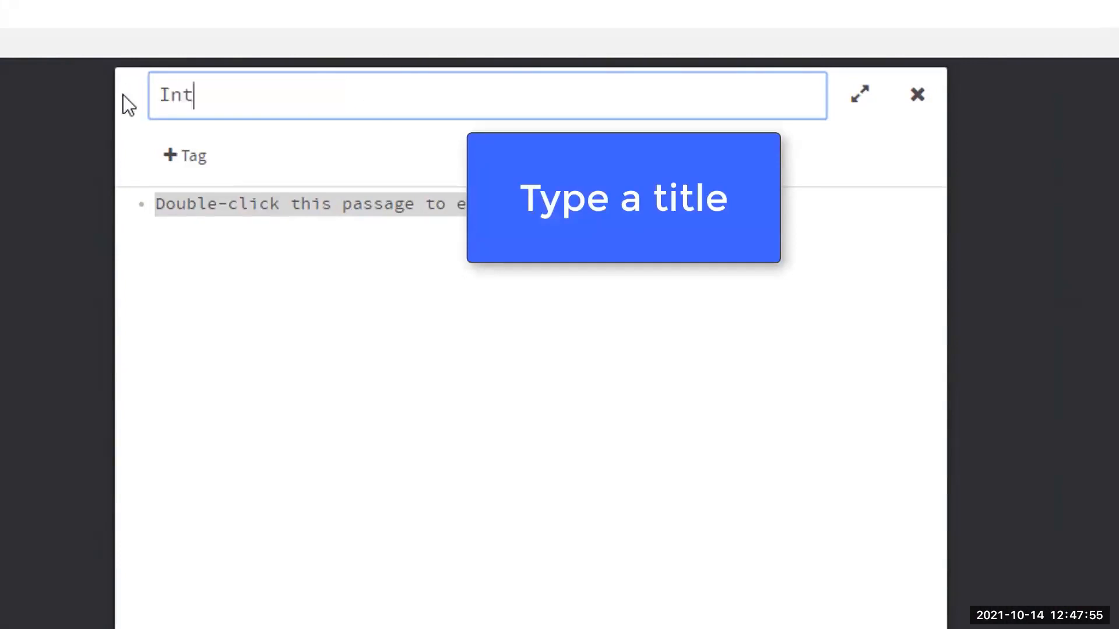
text(ro)
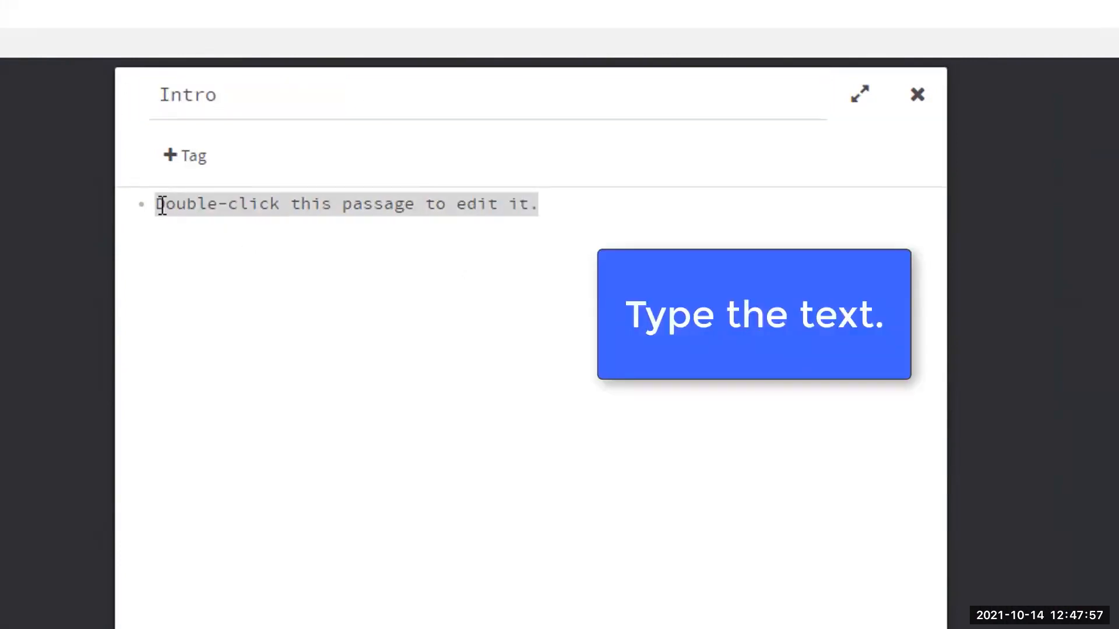
text(You're an instructional de)
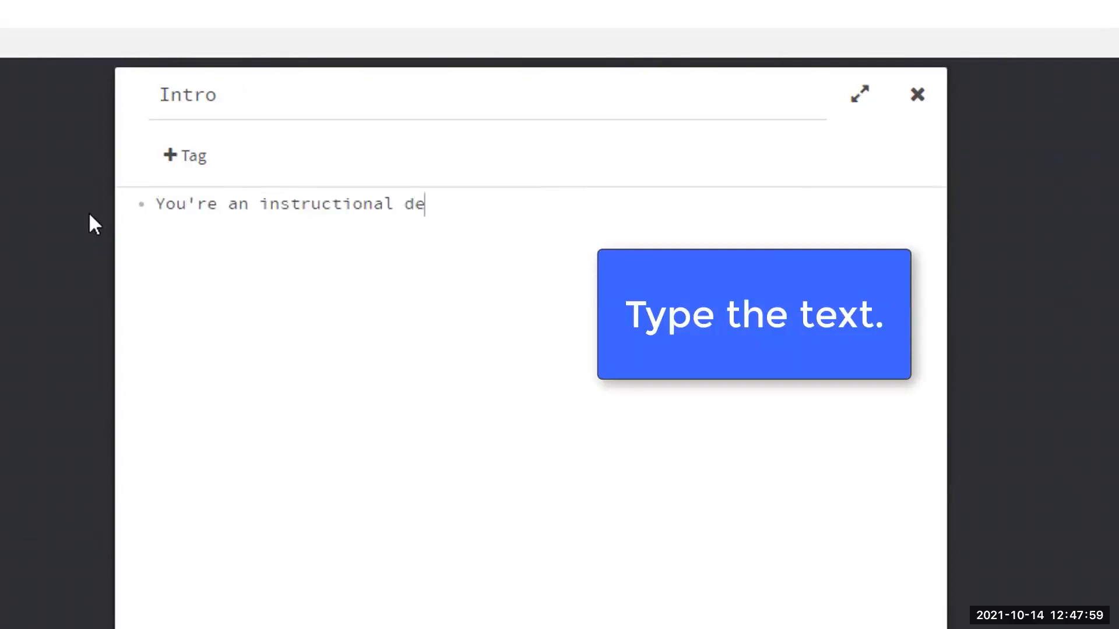
text(signer. A manager asks you)
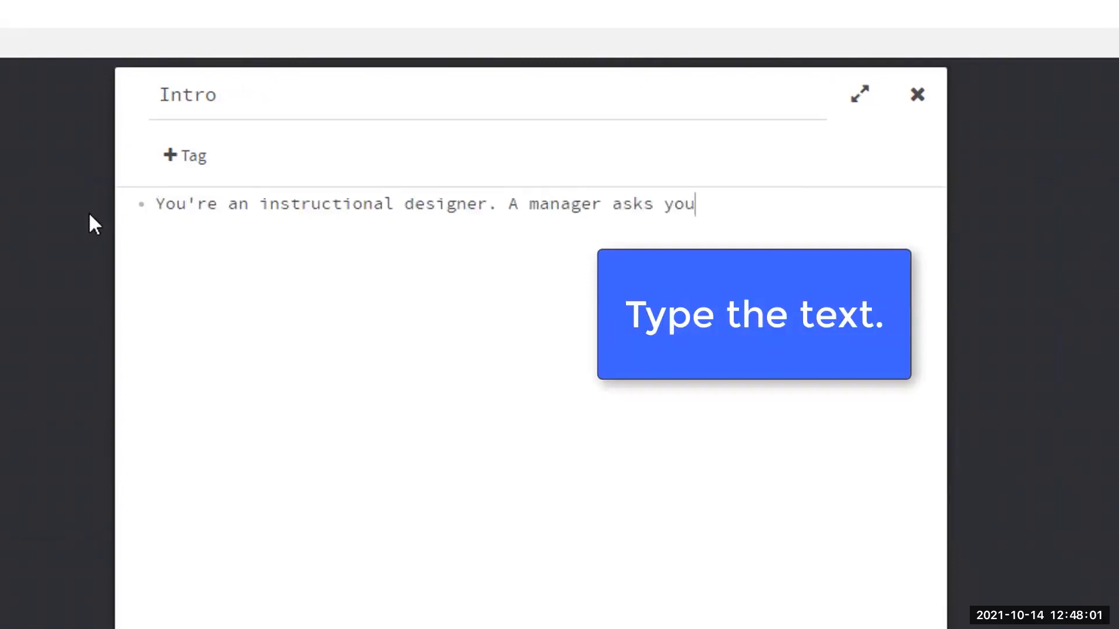
text(to create some training. What do you do?)
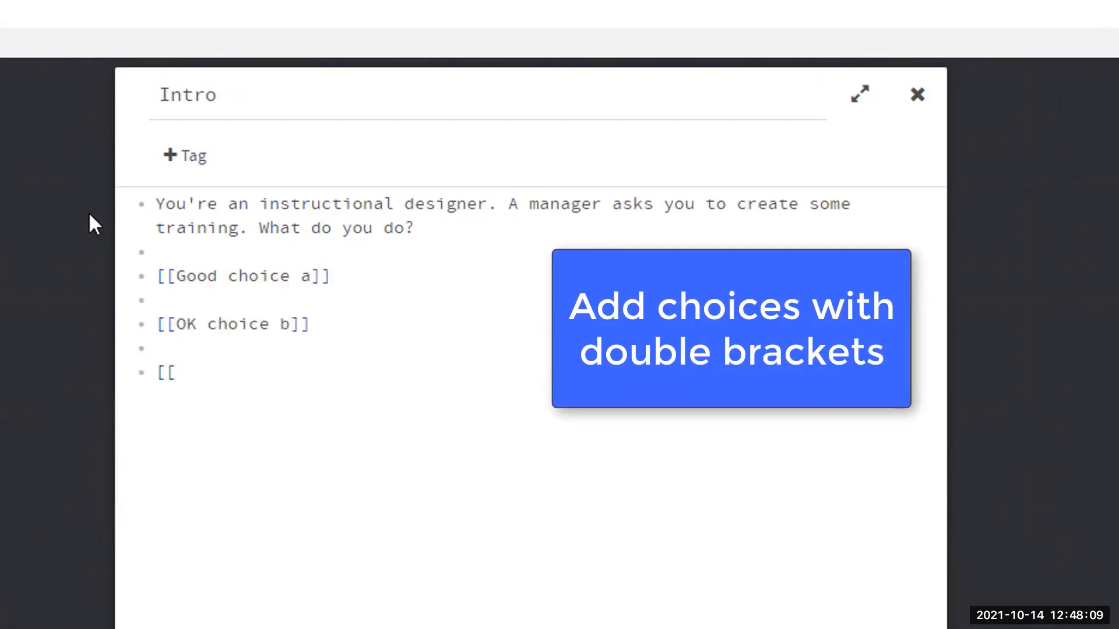
text(Bad choice c]])
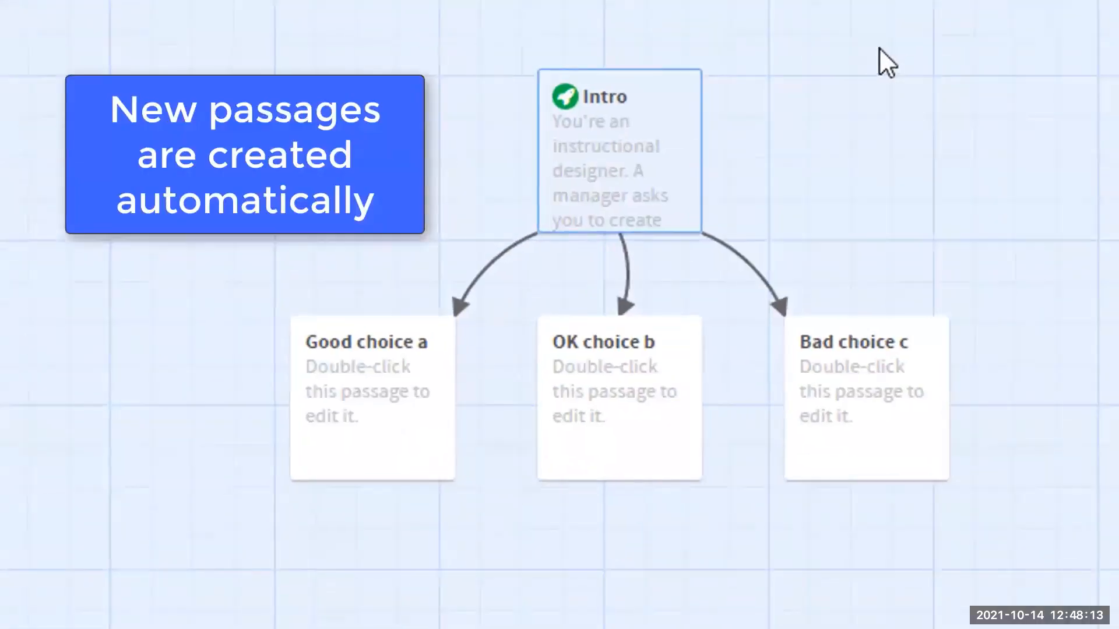
mouse_move(580, 216)
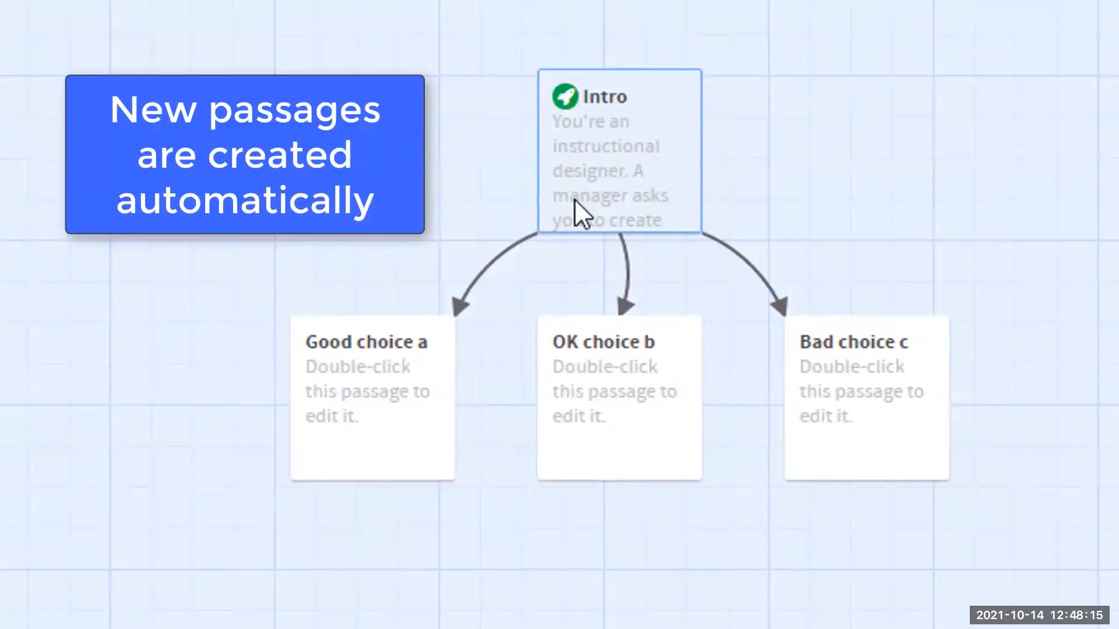
Write 'The scenario continues...' in Good choice a, linking to choice a, choice b and choice c
double_click(372, 342)
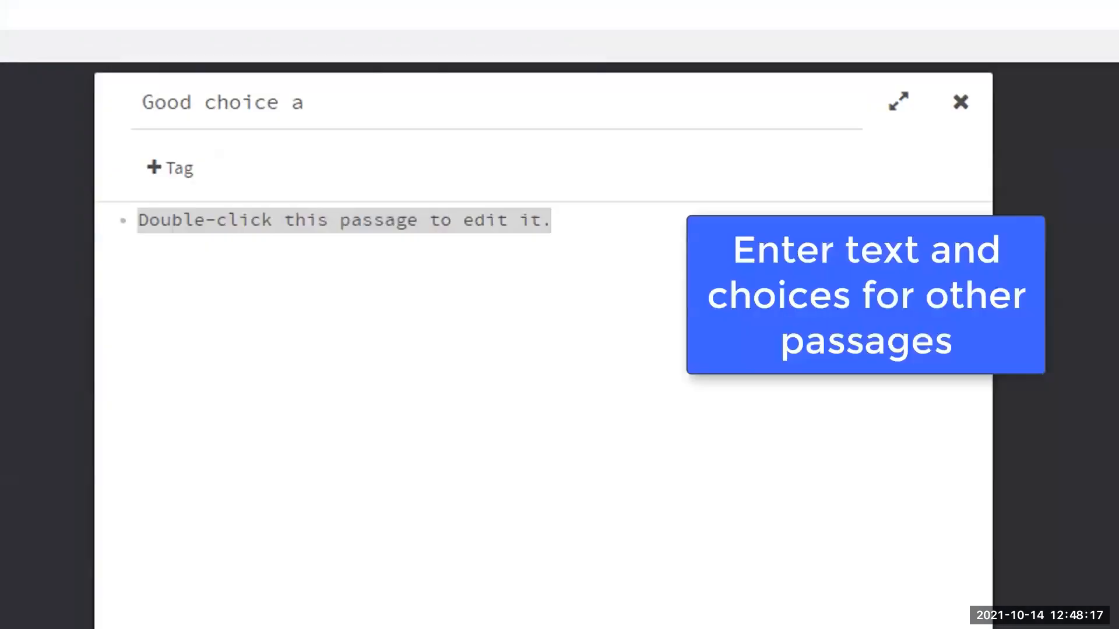
text(The scenario continues...)
text([[)
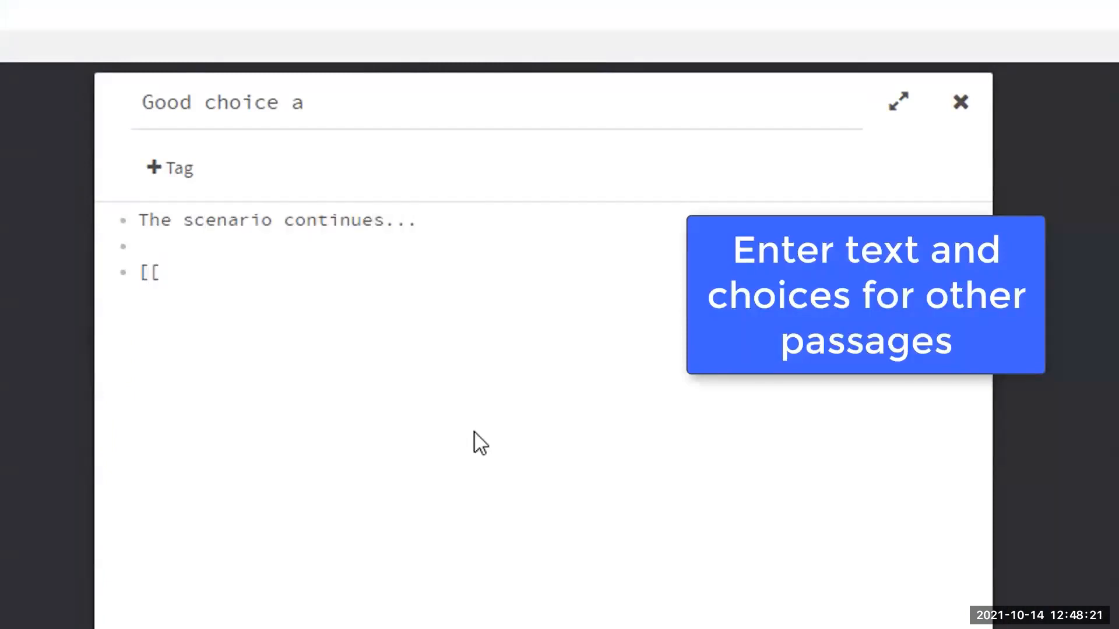
text(choice a]])
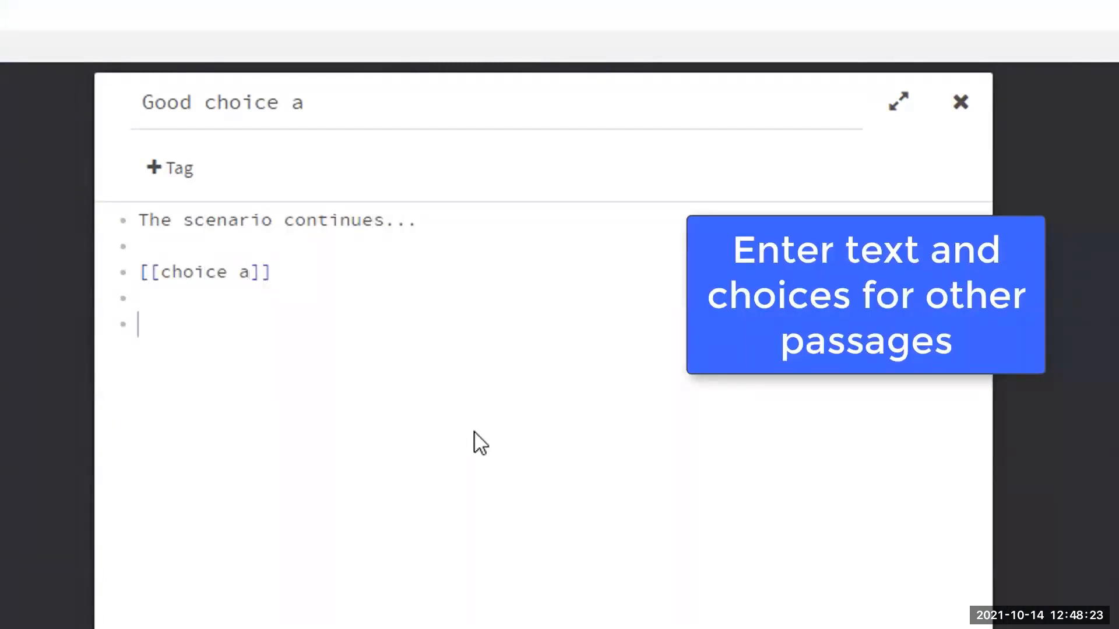
text([[choice b]])
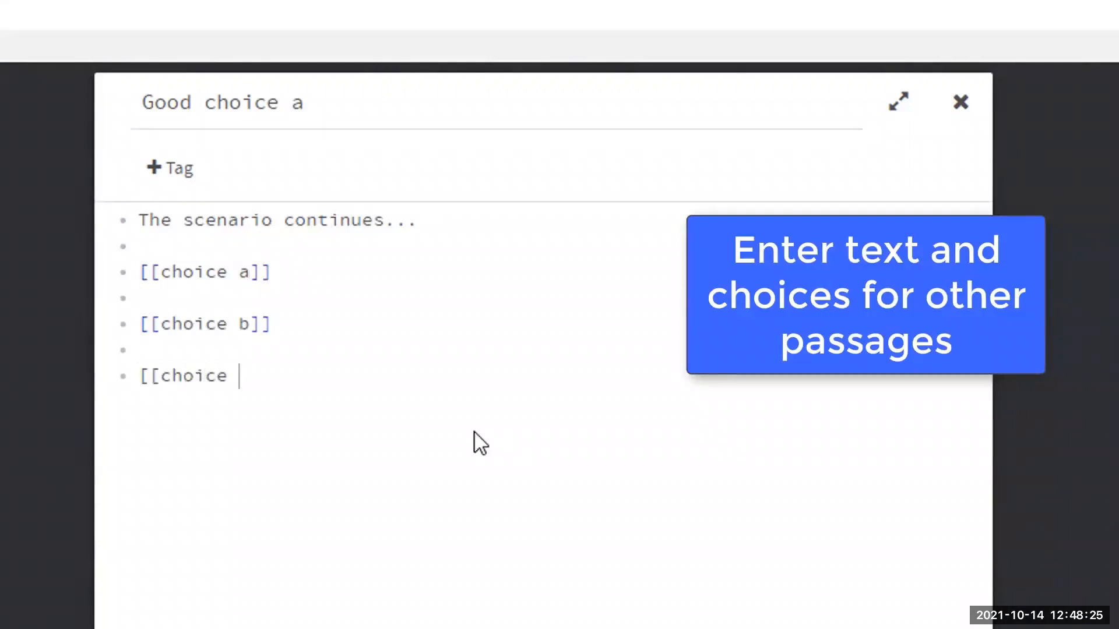
text(c]])
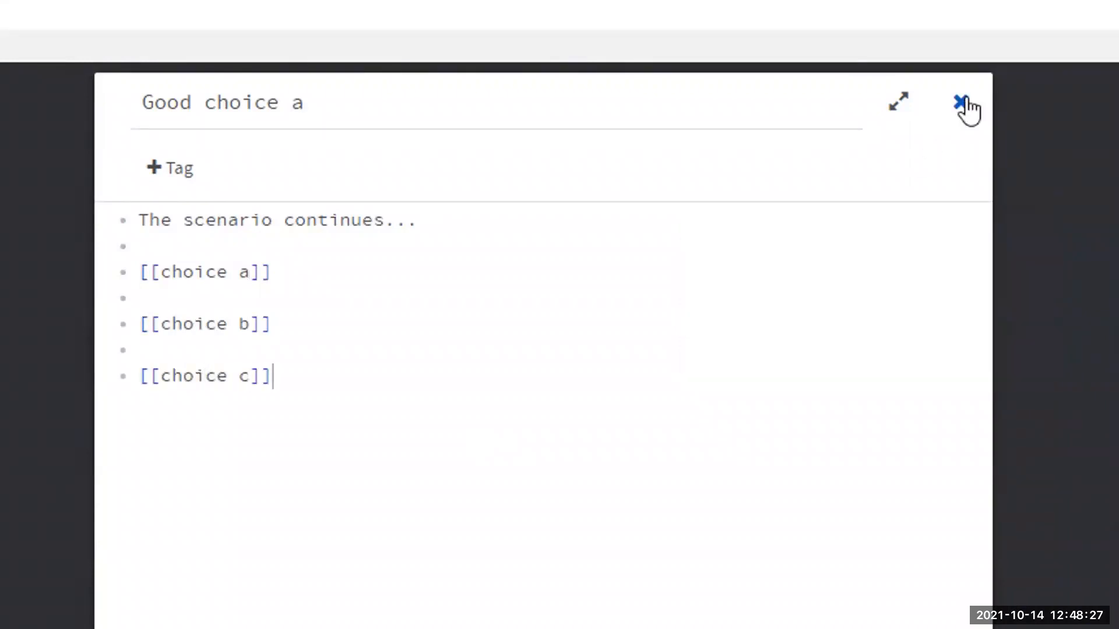
click(965, 102)
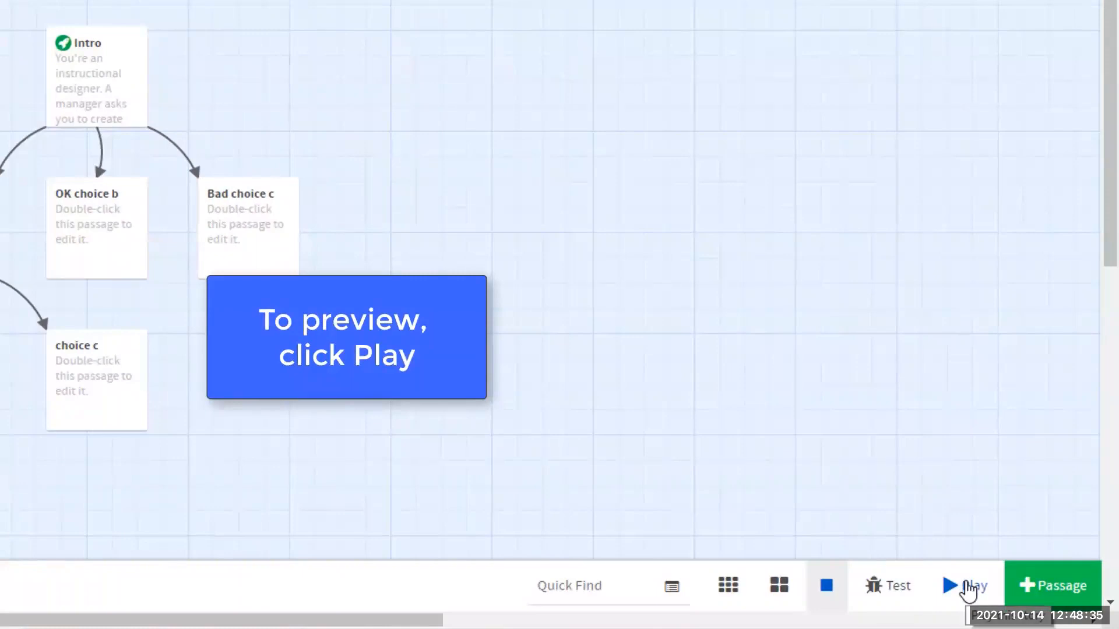
Play the Demo Scenario story in a preview window
click(963, 585)
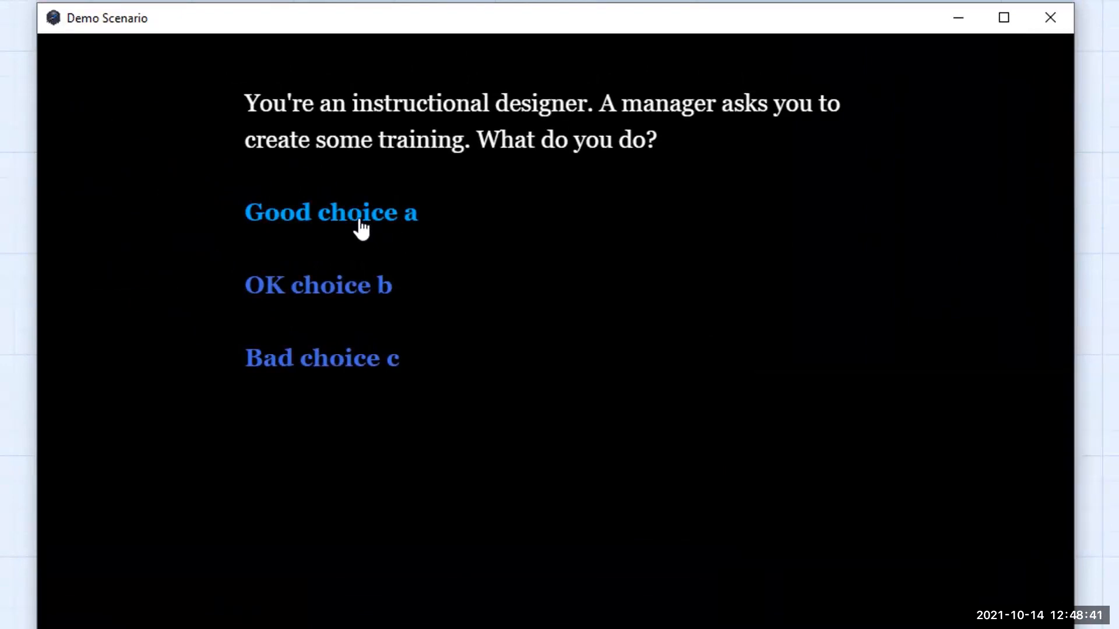
Follow the Good choice a link in the preview, then close the preview
click(331, 212)
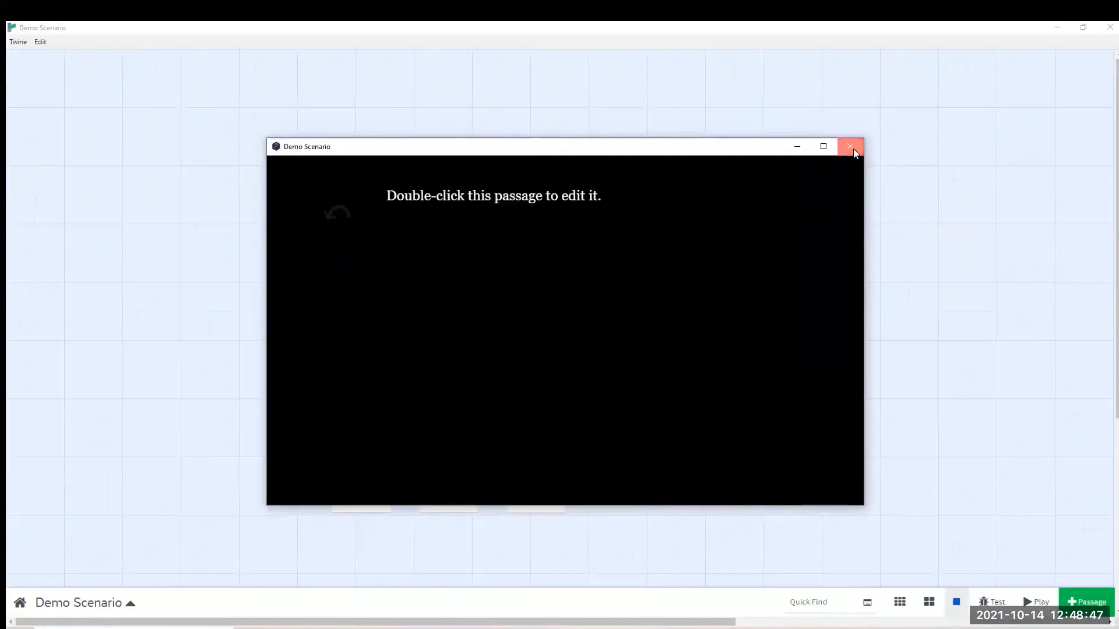
click(850, 147)
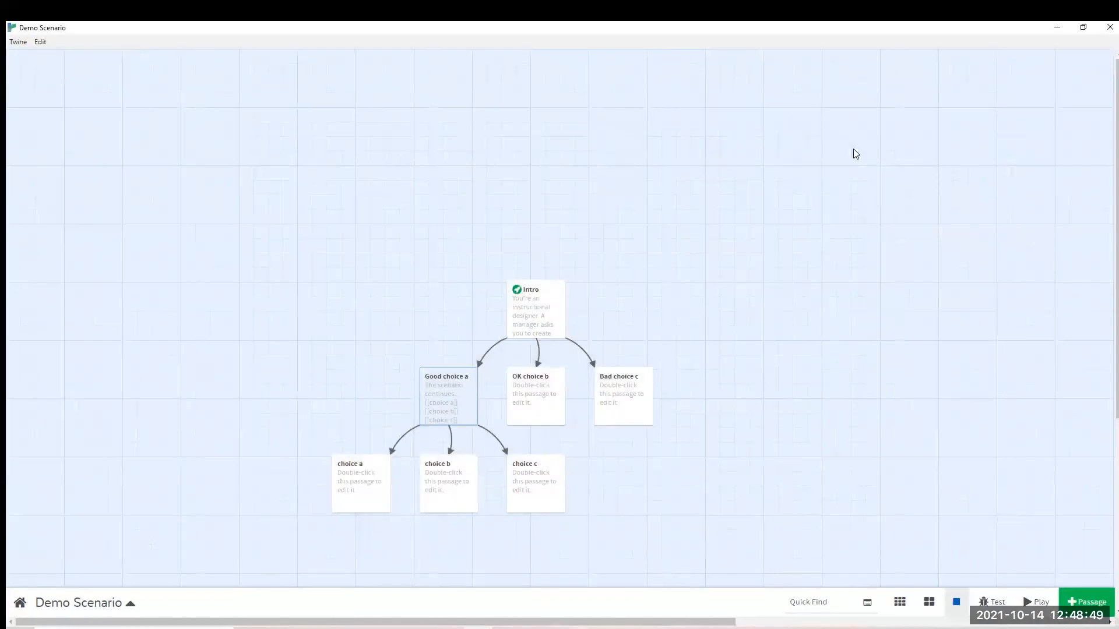